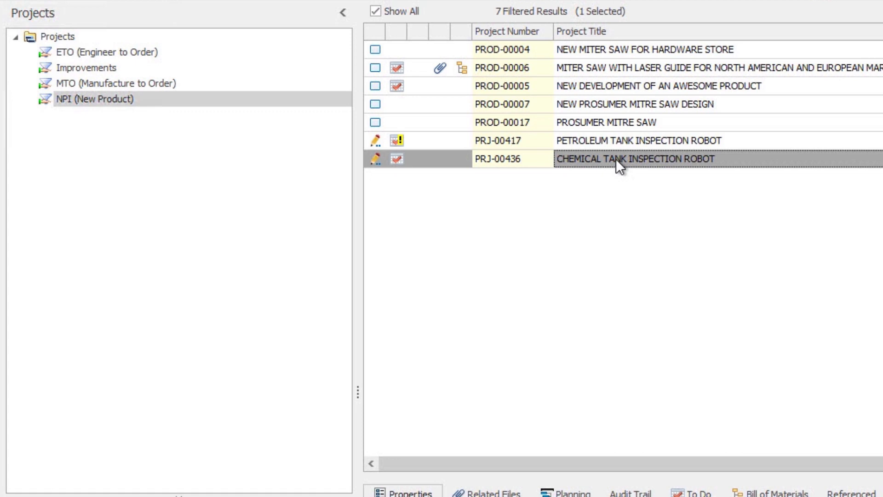
Step: Add project PRJ-00436 to the VERITANK Projects planning list and open that list as a Gantt chart
left_click(344, 13)
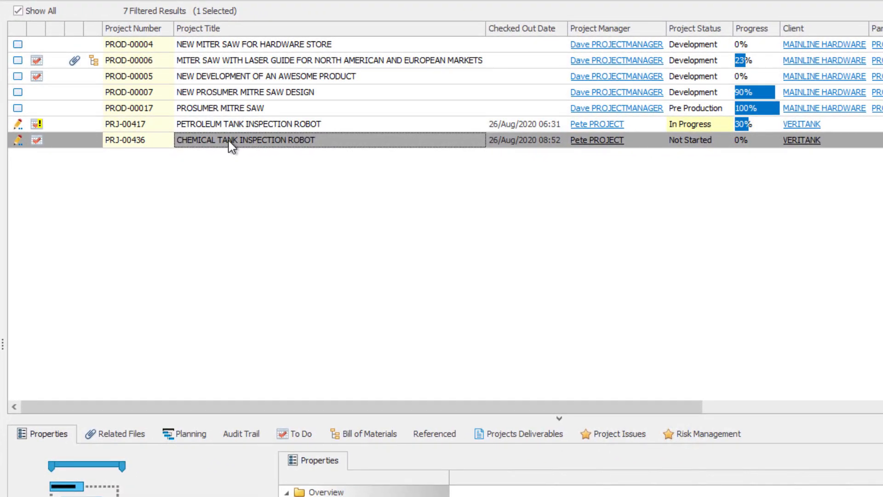
right_click(243, 140)
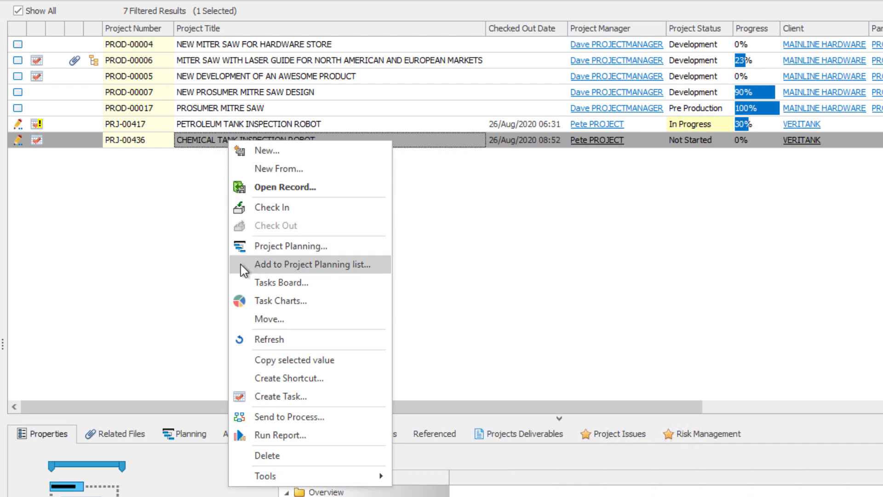
left_click(311, 263)
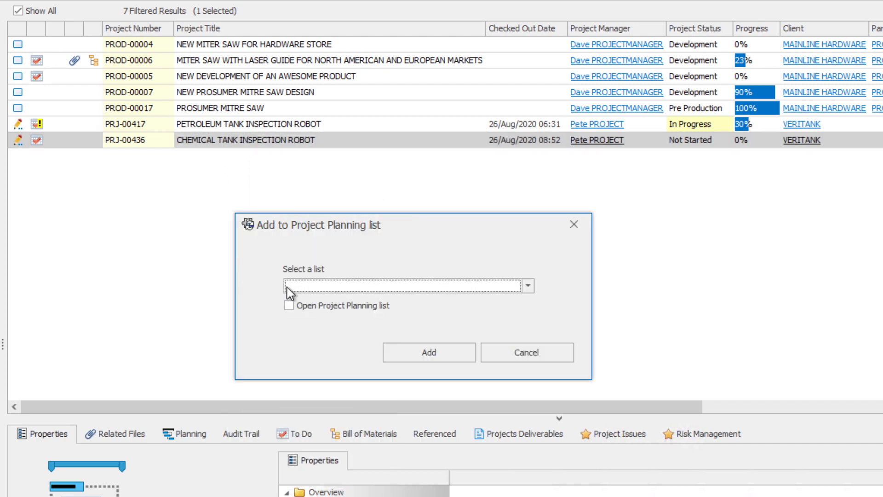
left_click(406, 285)
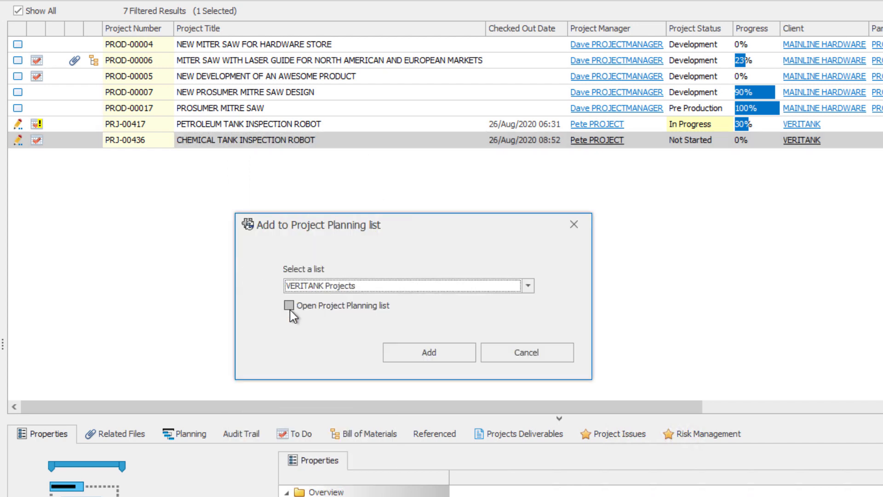
left_click(289, 305)
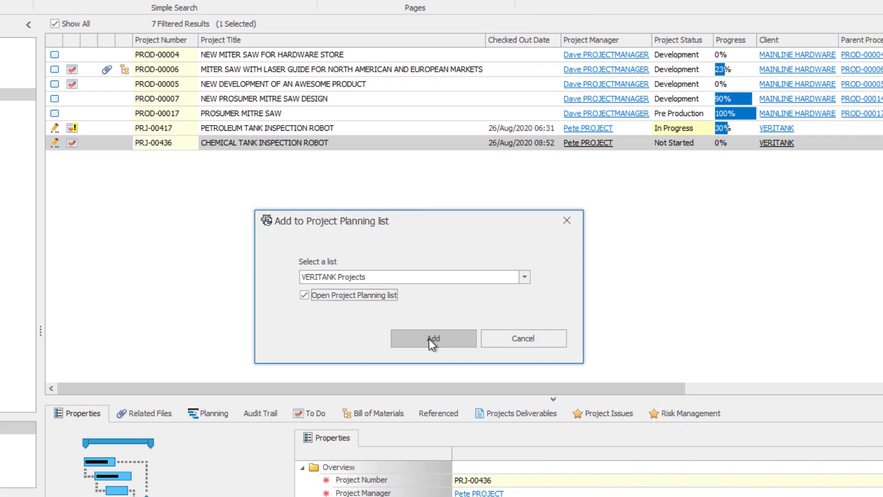
left_click(433, 338)
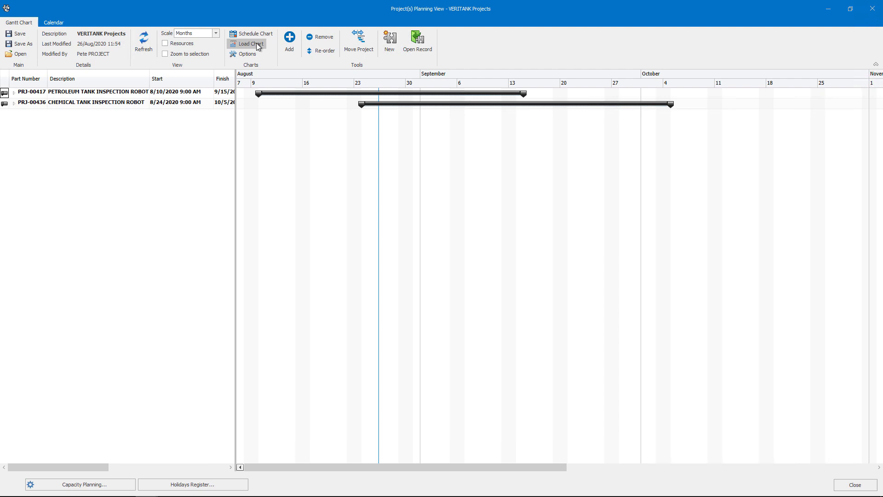
Step: Show the Load Chart and move PRJ-00436 forward, including edited tasks
left_click(246, 44)
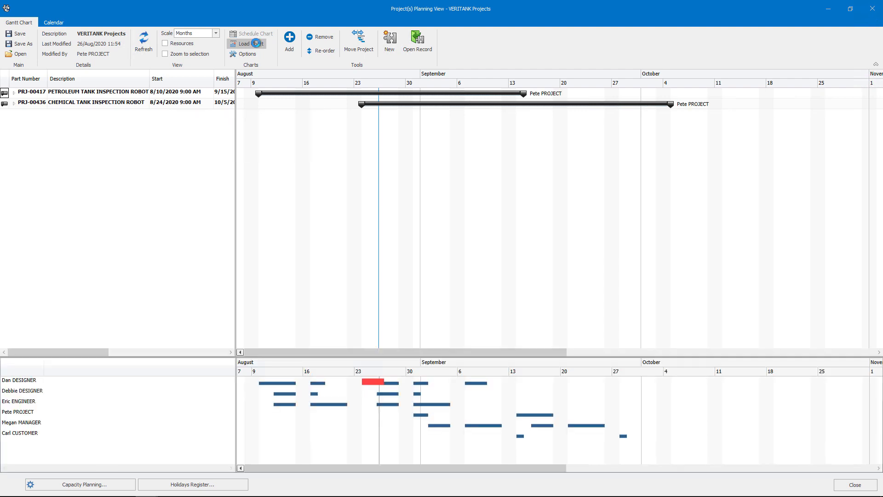
mouse_move(93, 104)
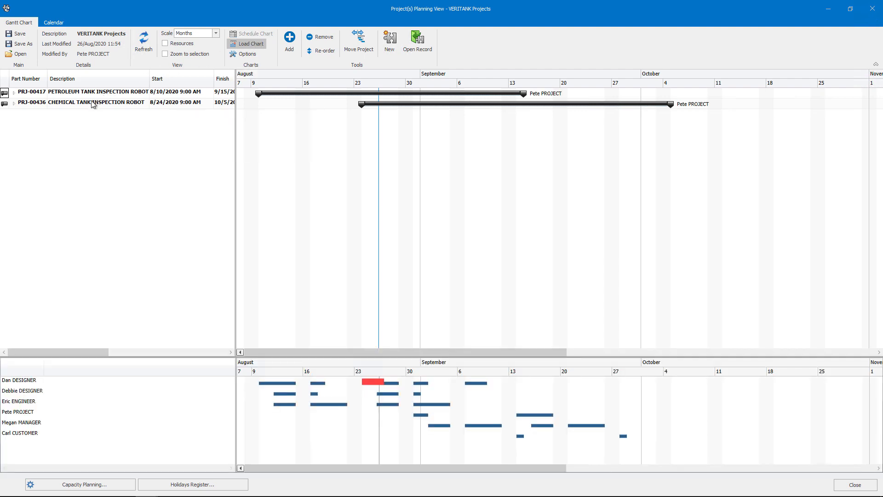
left_click(85, 103)
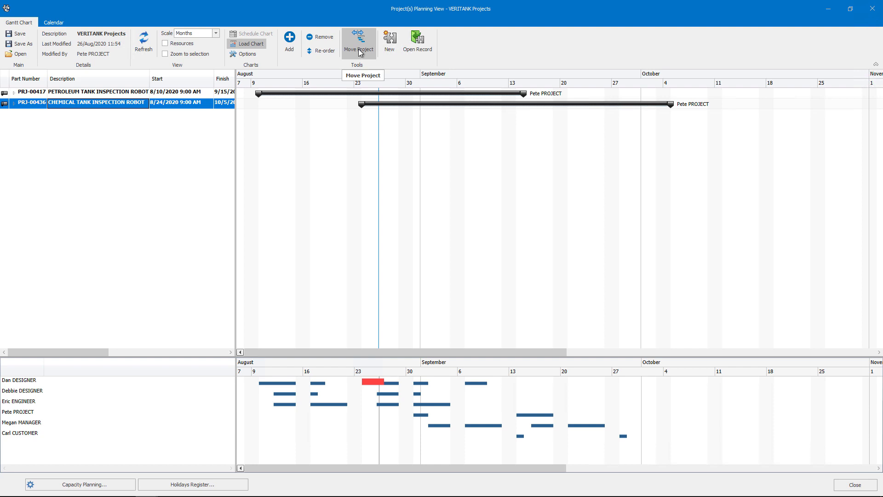
left_click(358, 41)
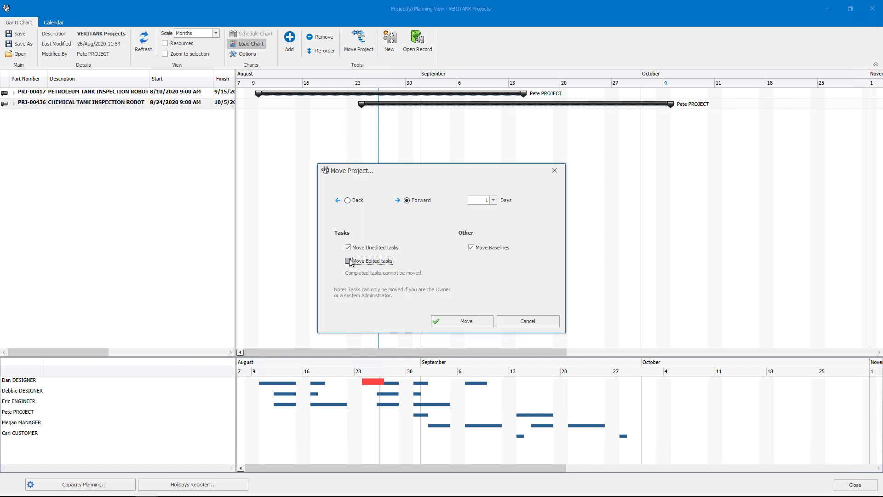
left_click(348, 261)
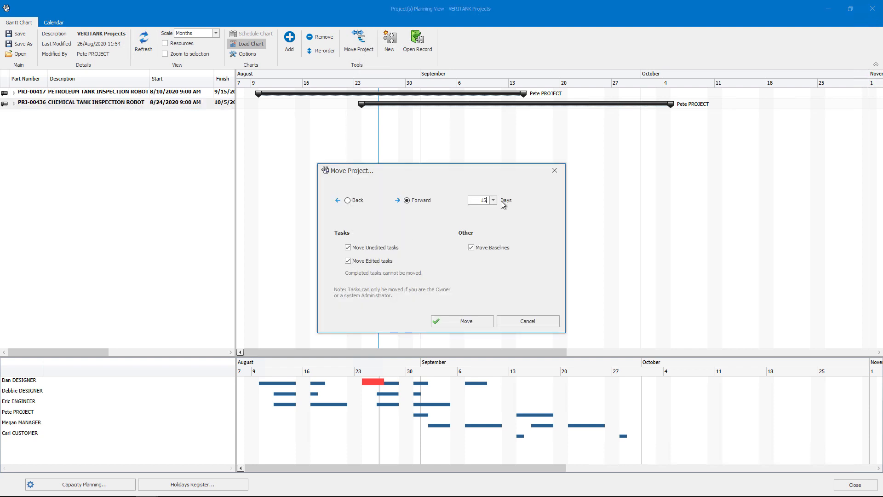
left_click(460, 321)
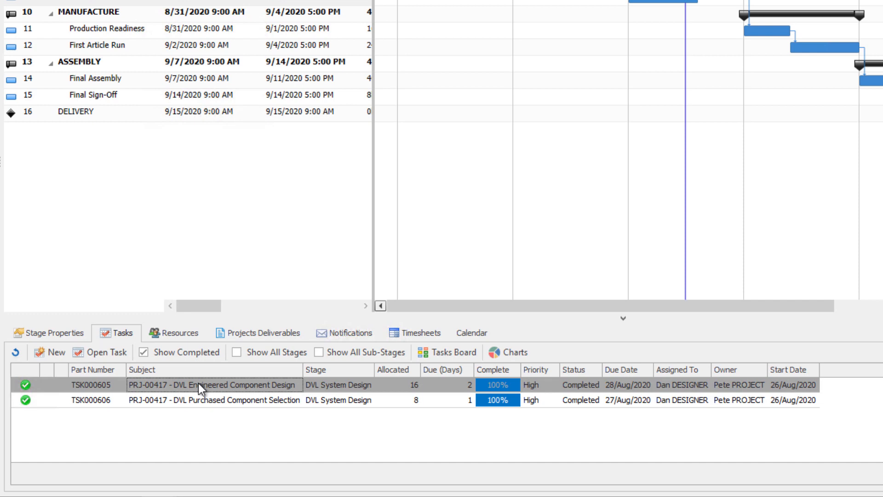
double_click(213, 384)
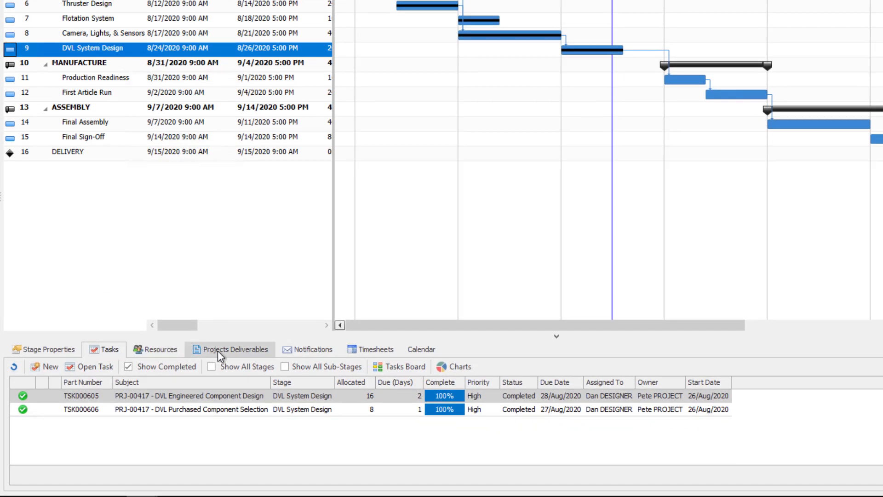
left_click(235, 349)
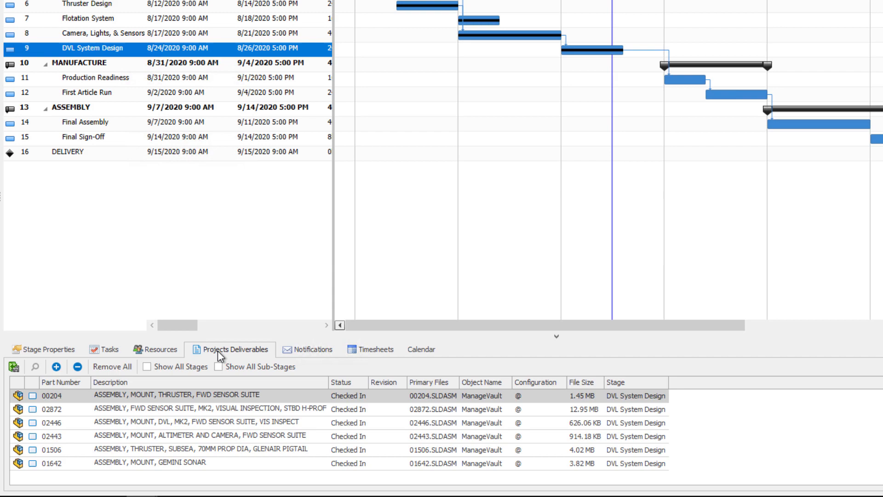
left_click(108, 349)
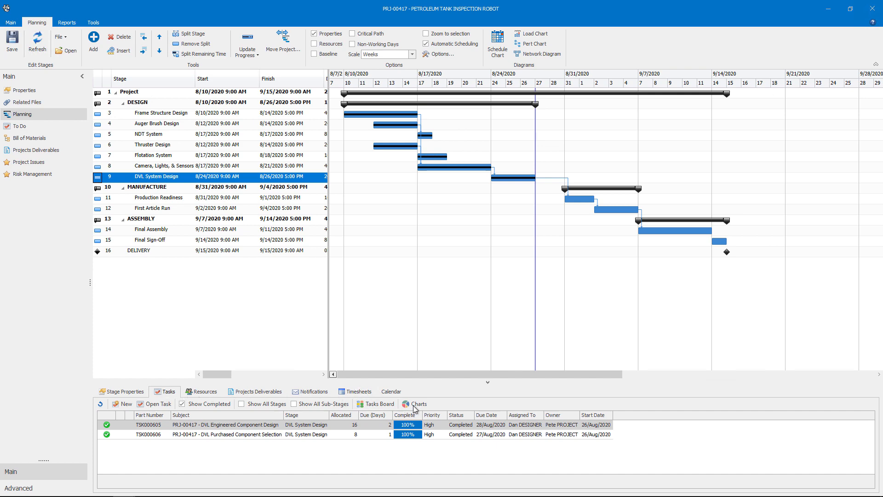
left_click(414, 403)
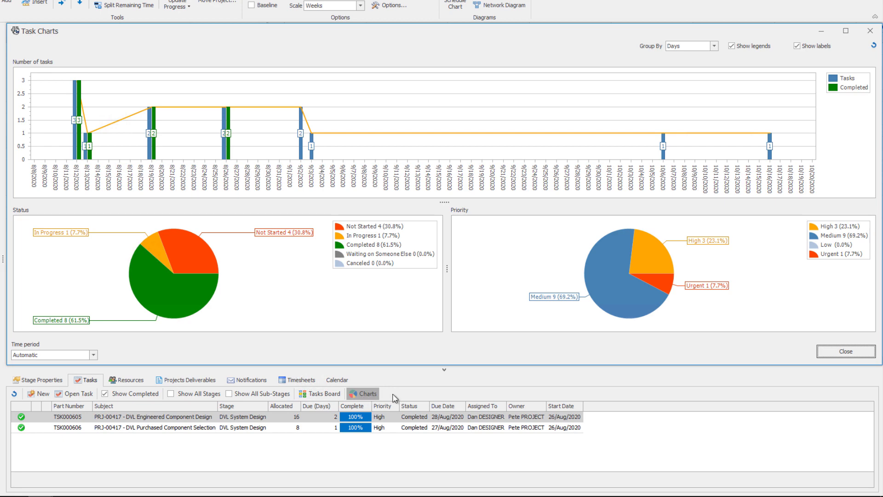
left_click(843, 352)
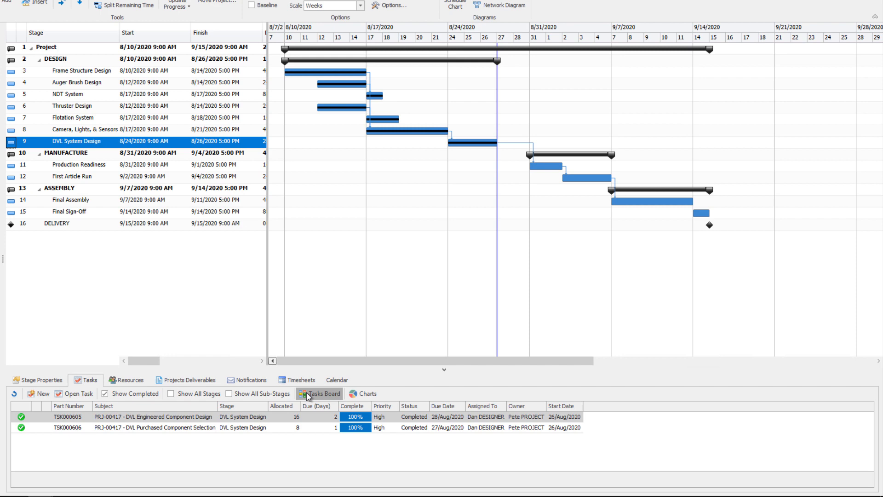
Step: Group the PRJ-00417 Tasks Board by Status as a Kanban board and drag a card
left_click(319, 393)
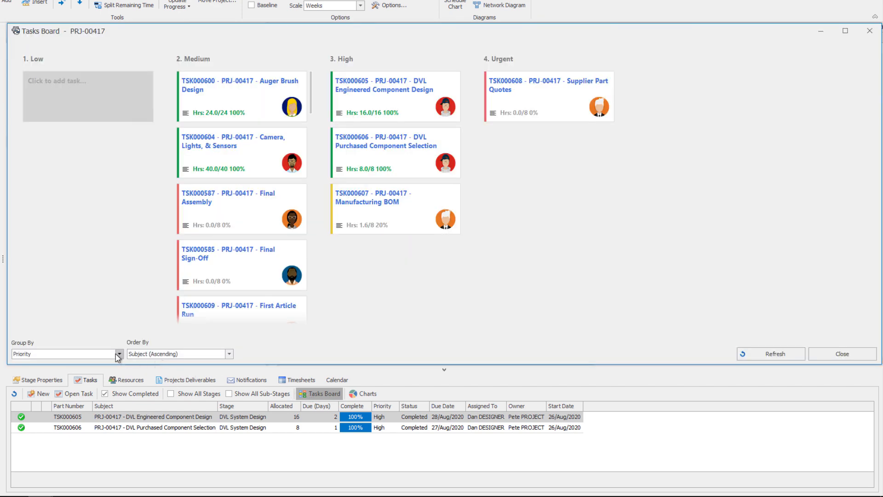
left_click(118, 354)
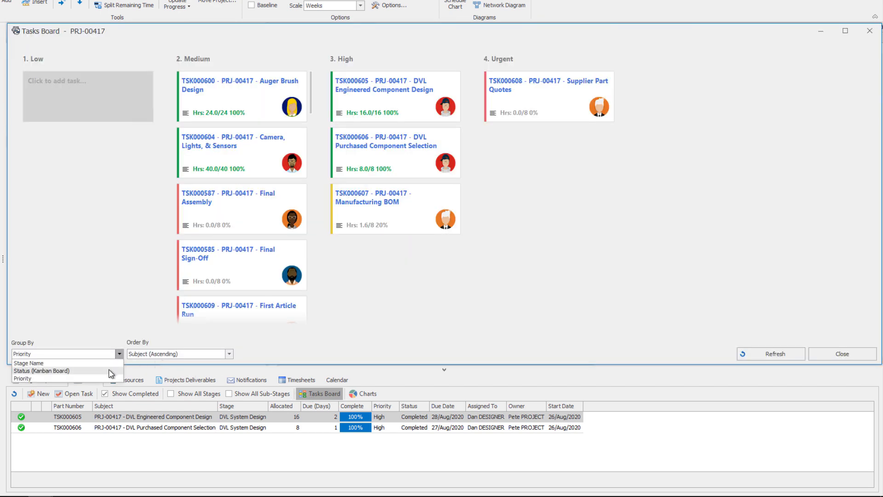
left_click(41, 370)
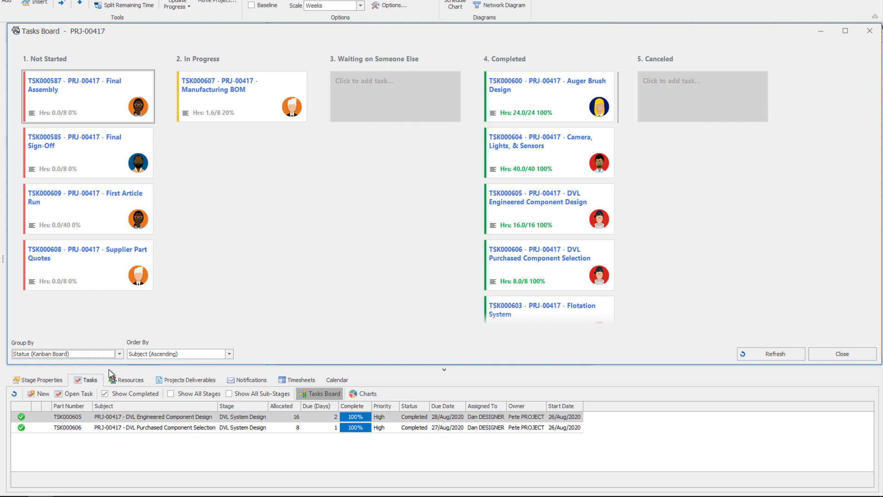
mouse_move(79, 304)
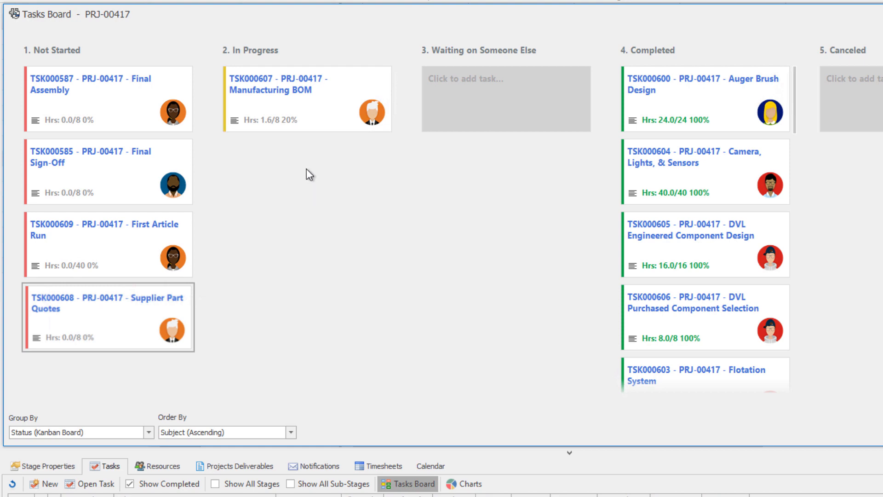
left_click_drag(107, 317, 307, 170)
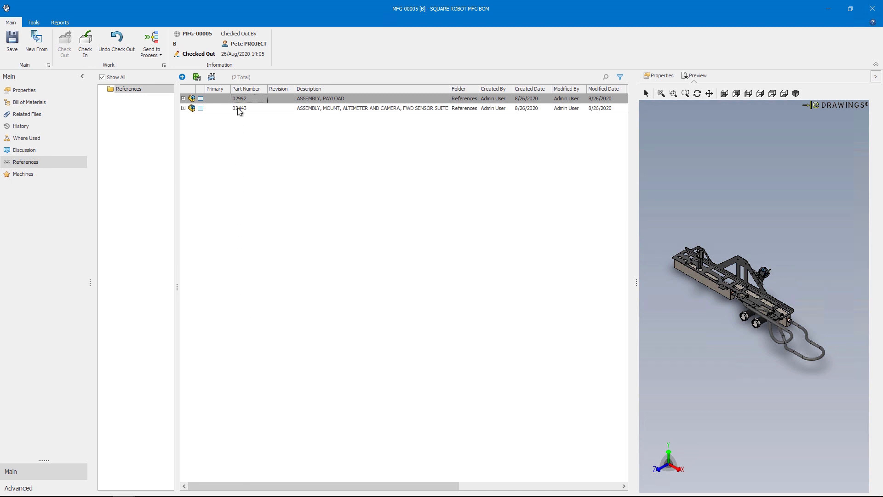
Step: Preview reference 02443, then open its altimeter and camera mount assembly record
left_click(239, 108)
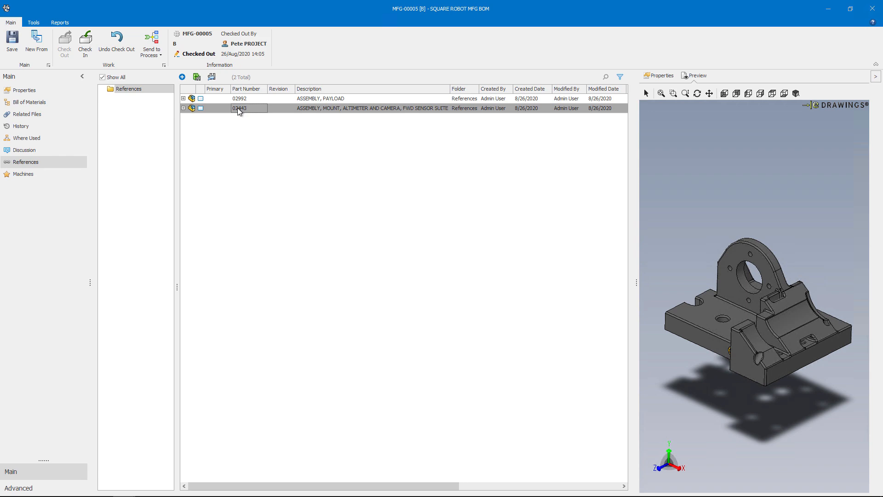
double_click(248, 108)
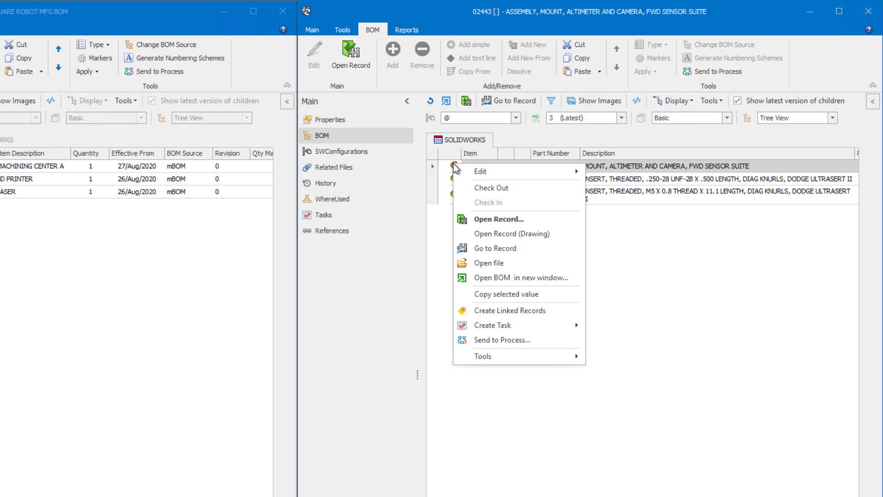
Step: Paste the copied mount assembly line under Machining Center A and expand it
left_click(600, 187)
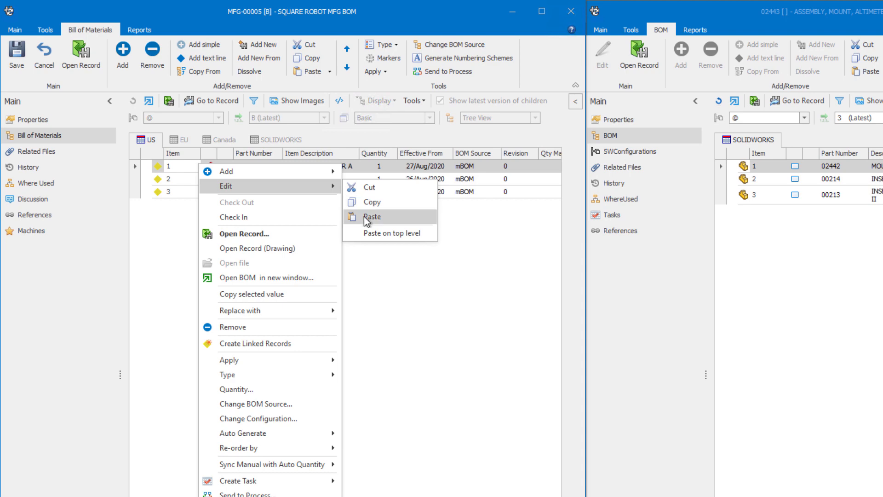
left_click(372, 217)
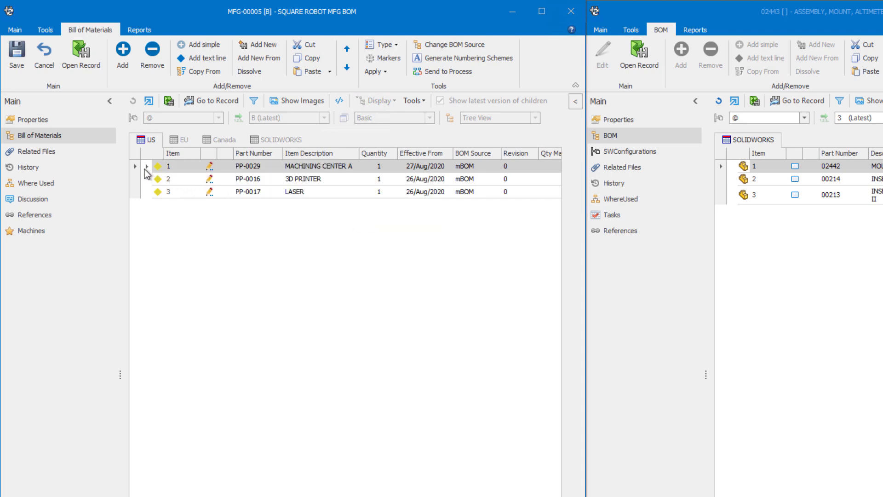
left_click(147, 166)
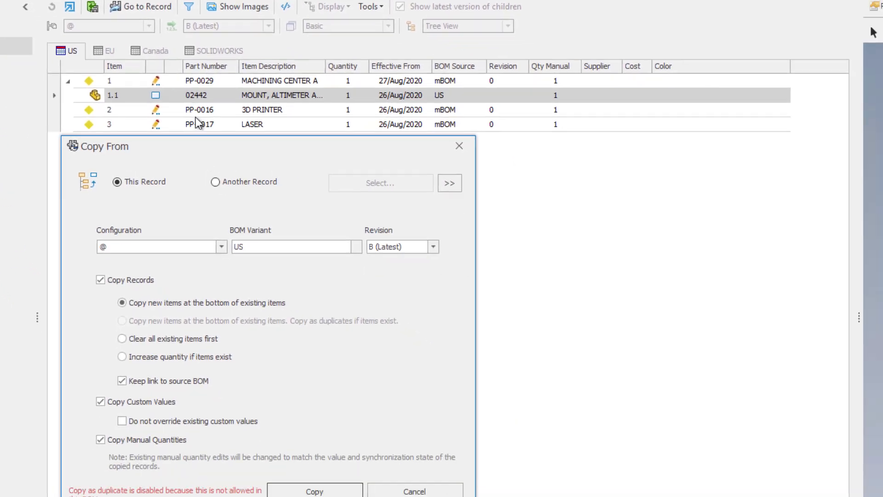
Step: Copy the angled support plate, plate mount assembly and light plate from record 02992
left_click(215, 181)
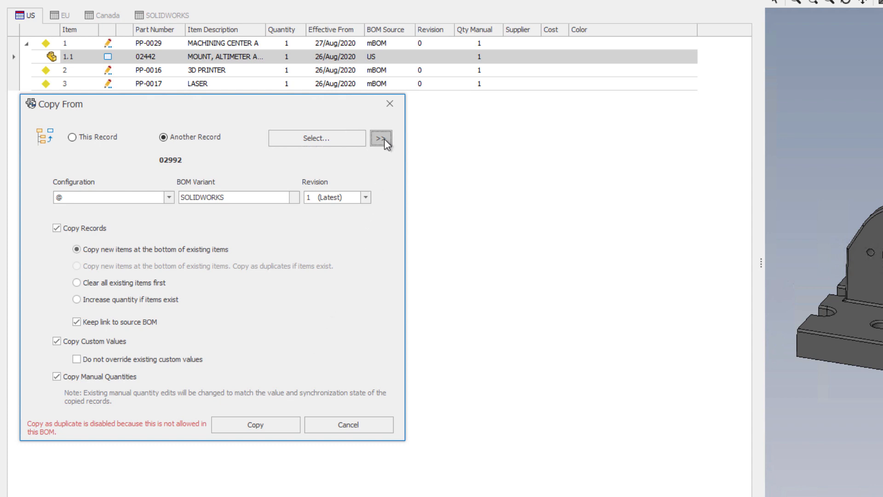
left_click(382, 138)
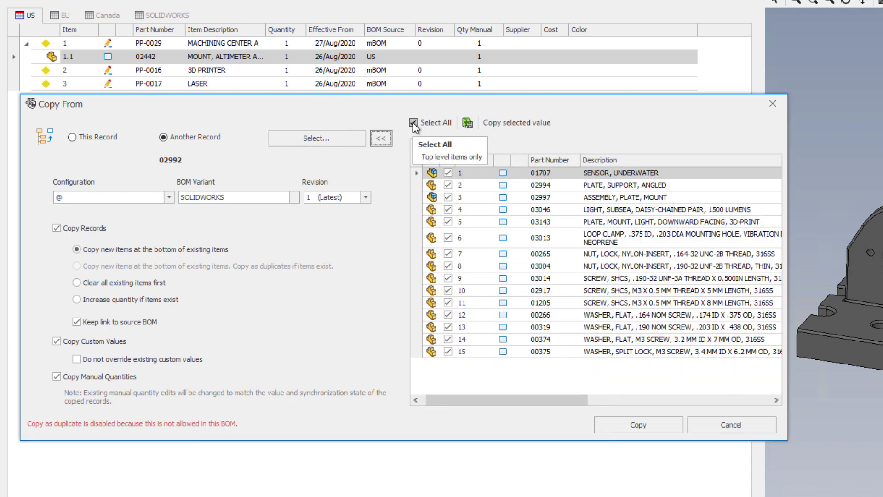
left_click(414, 123)
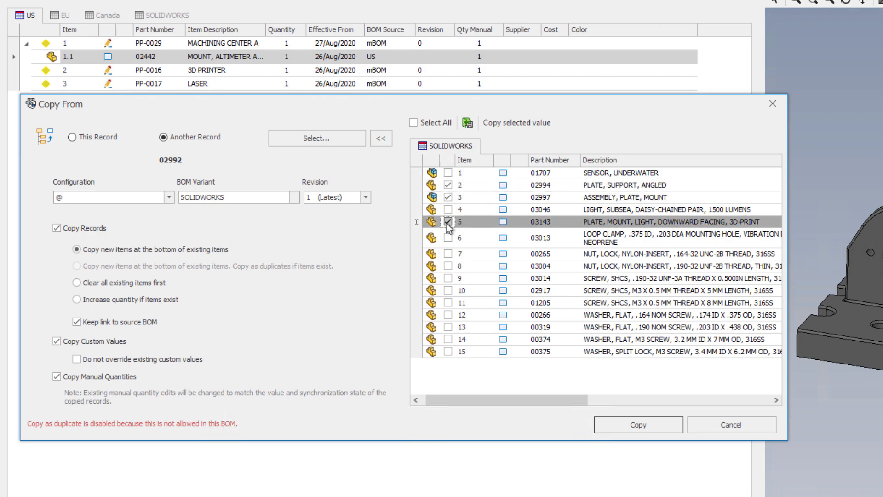
left_click(431, 221)
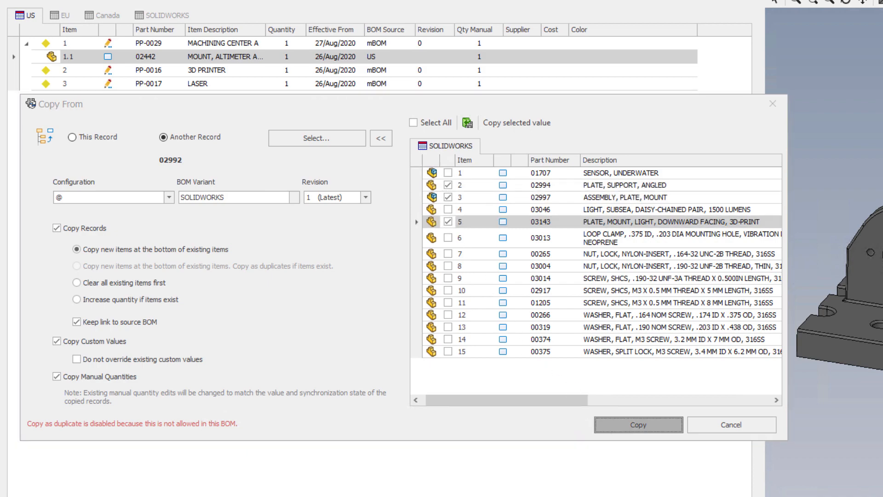
left_click(638, 424)
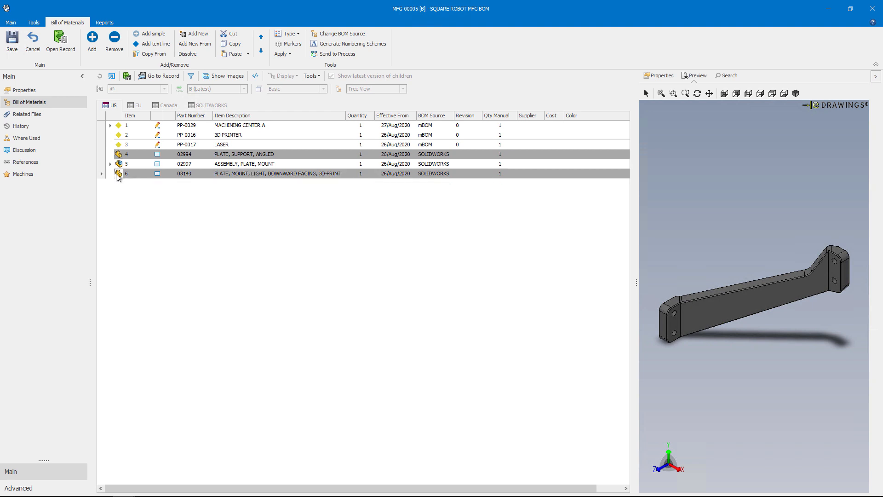
Step: Cut the two copied plates, paste them under 3D PRINTER, and save the BOM
right_click(118, 173)
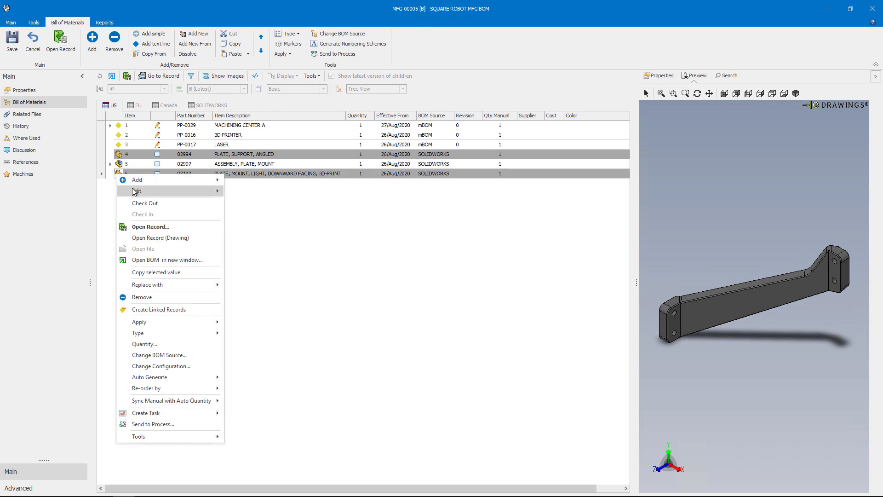
left_click(269, 196)
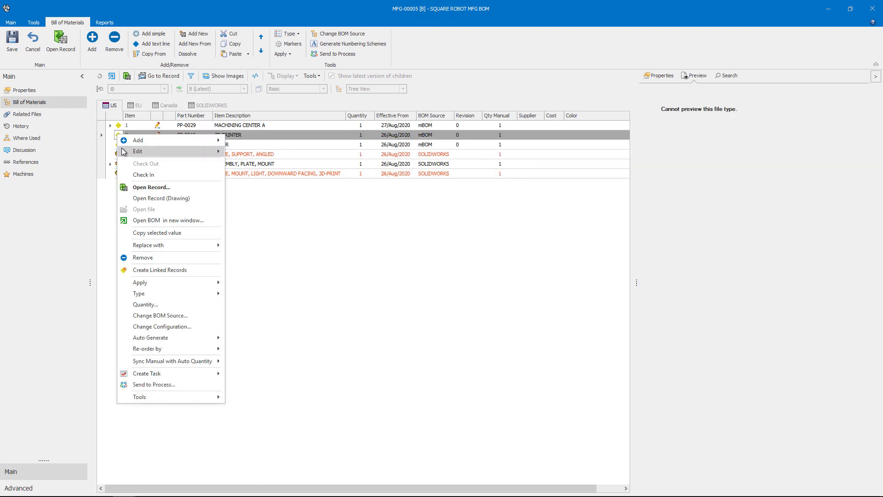
left_click(265, 178)
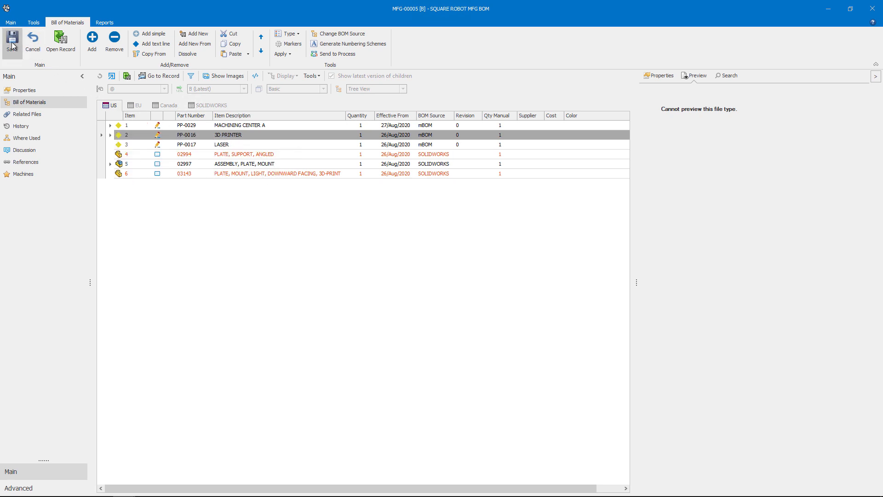
left_click(12, 40)
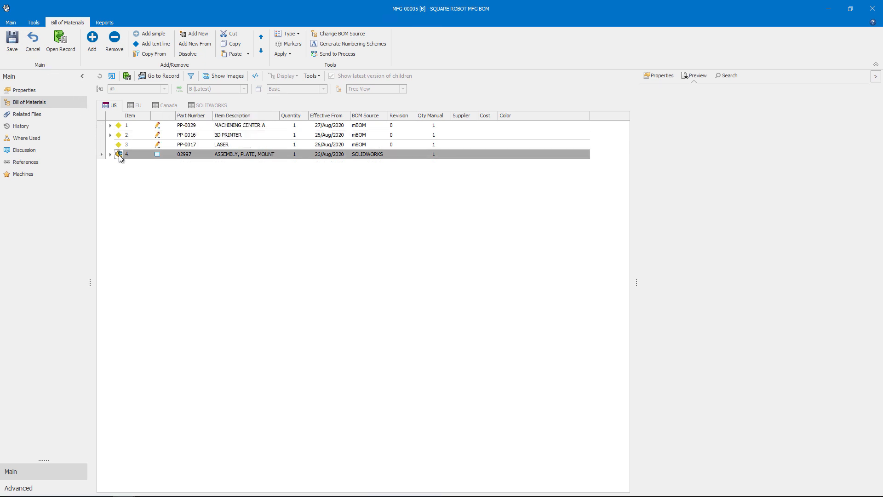
left_click(697, 75)
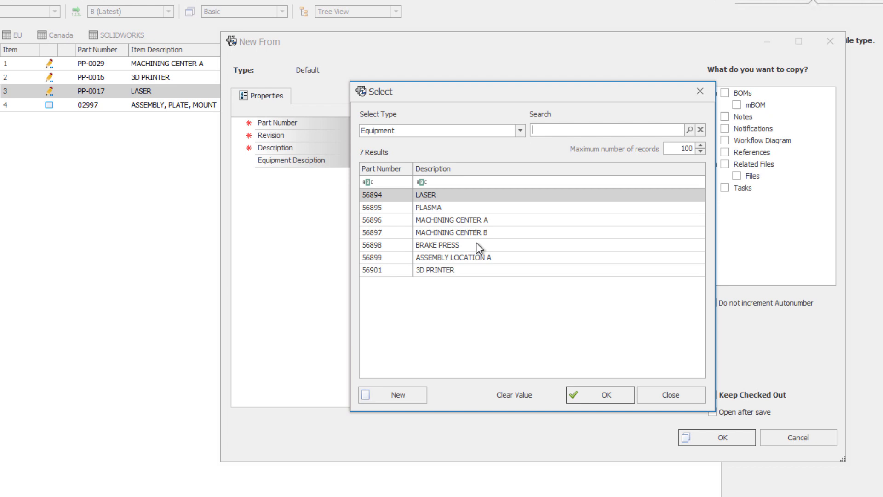
Step: Create item PP-0043 through New From with BRAKE PRESS as the equipment
left_click(437, 244)
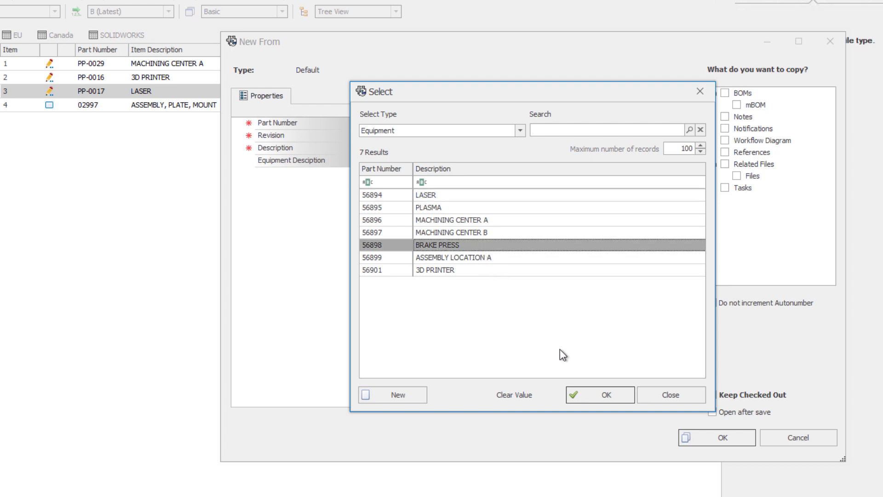
left_click(599, 394)
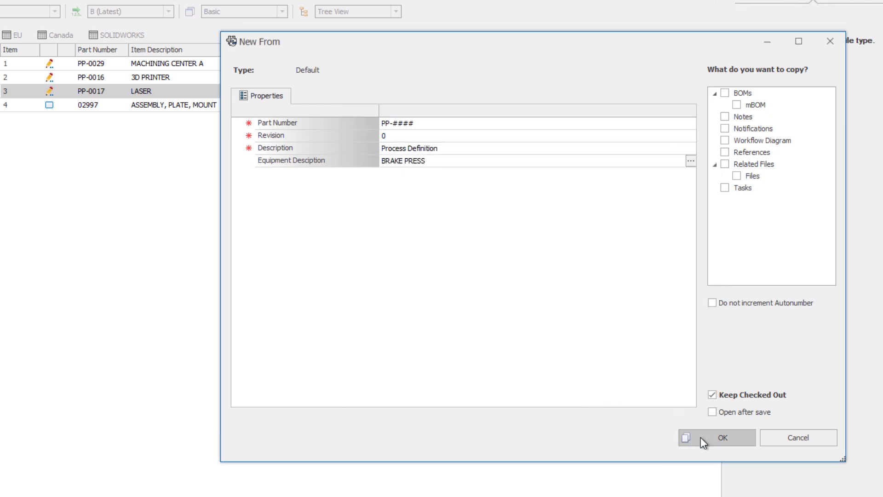
left_click(722, 438)
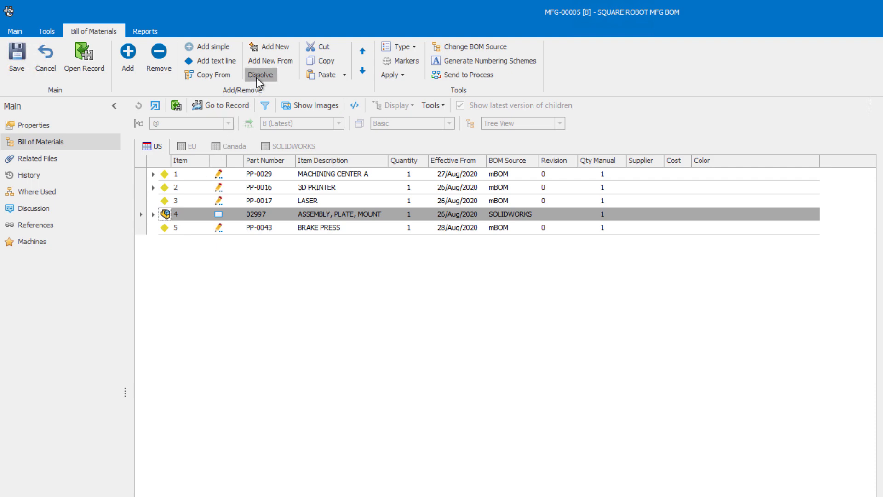
Step: Dissolve assembly 02997 (item 4, duplicates ignored) into its component parts
left_click(260, 75)
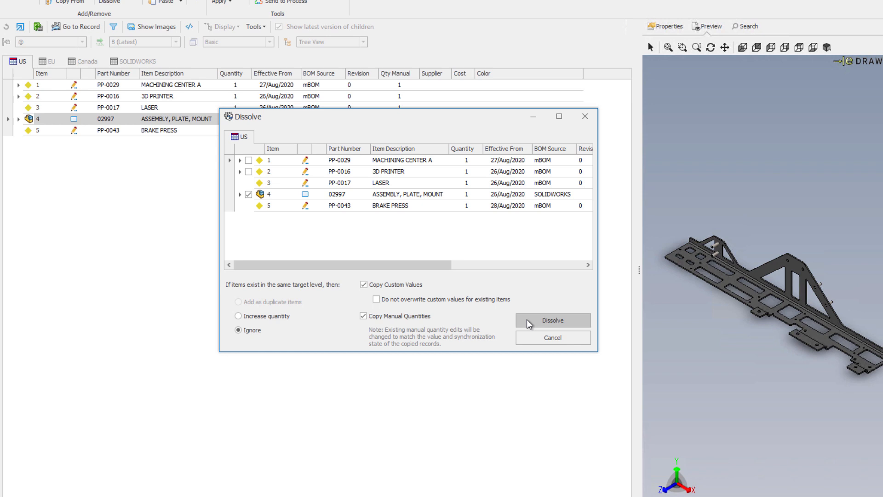
left_click(551, 320)
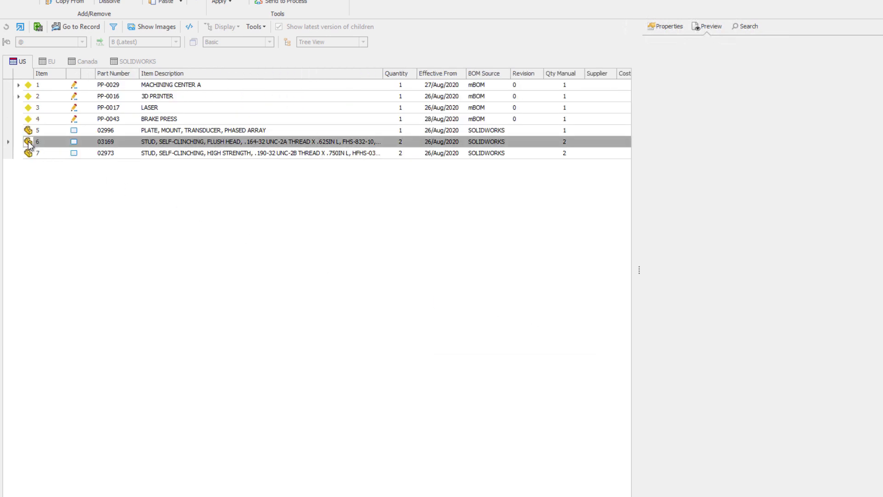
left_click(707, 26)
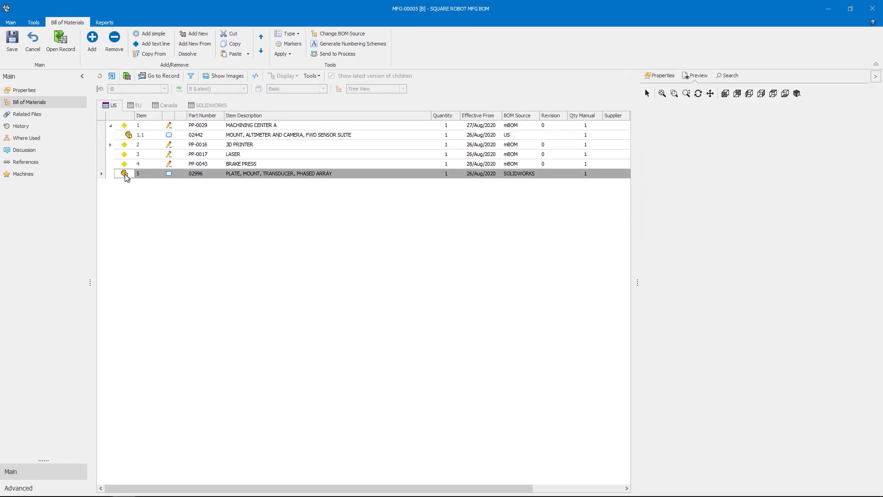
right_click(125, 173)
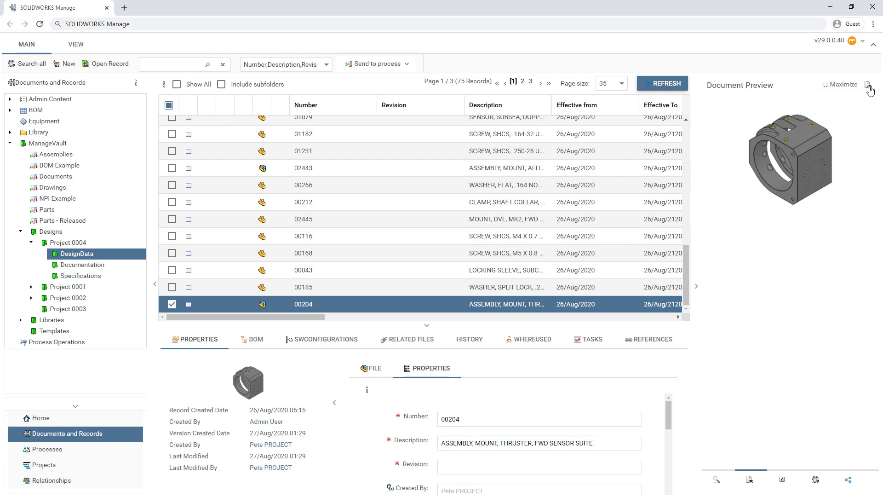
Step: Open record 00204 in the PDM Web2 3D viewer and orbit the thruster mount
left_click(870, 91)
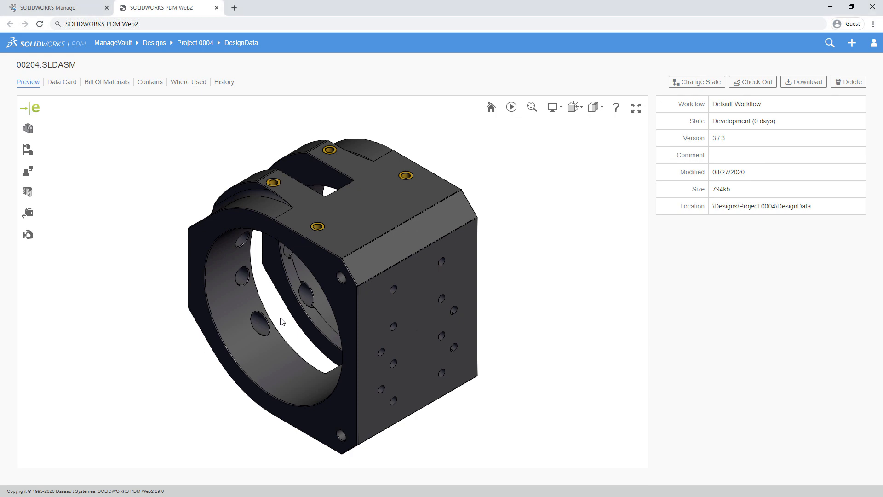
left_click_drag(281, 321, 369, 301)
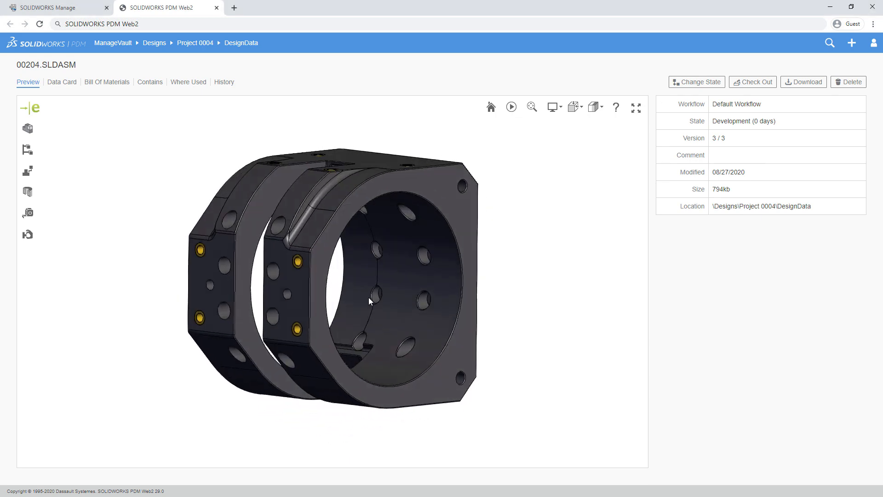
left_click_drag(368, 301, 385, 311)
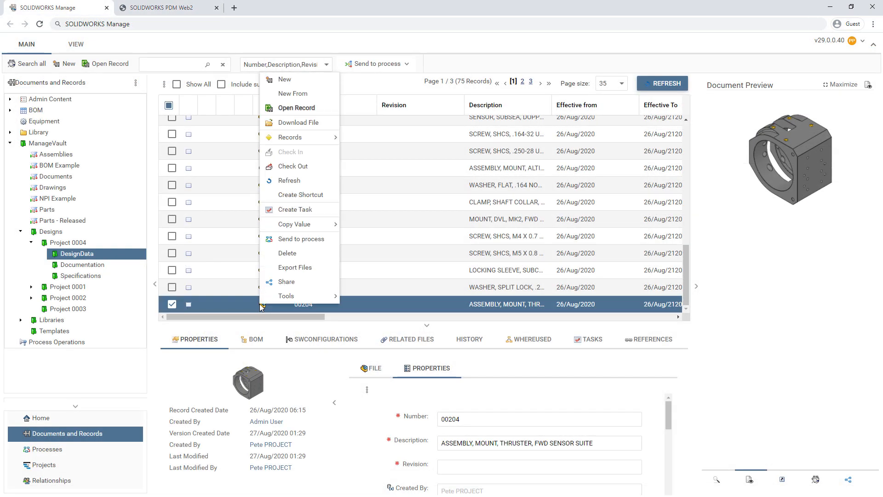
mouse_move(286, 281)
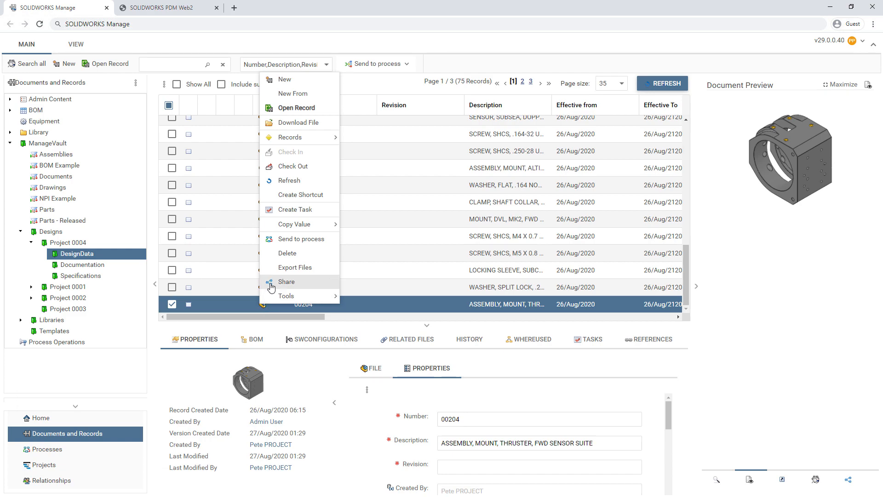
Step: Copy a share link for 00204 with security off and the Reference Files template
left_click(286, 281)
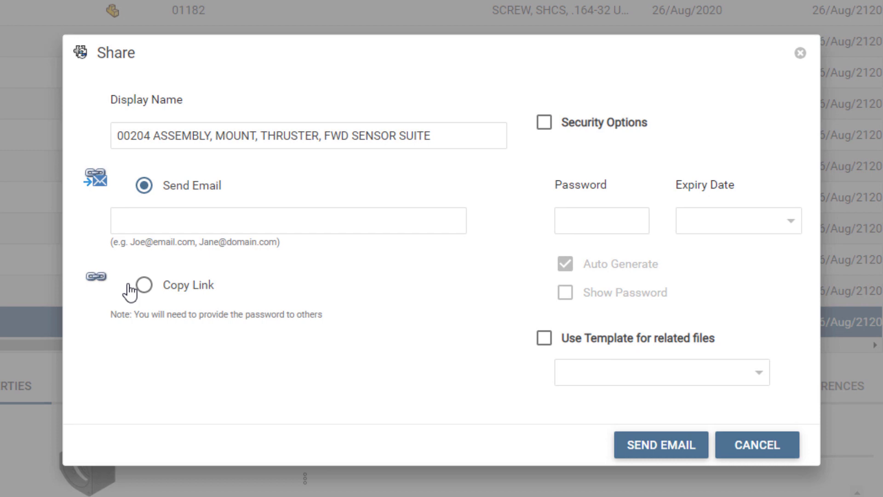
left_click(144, 285)
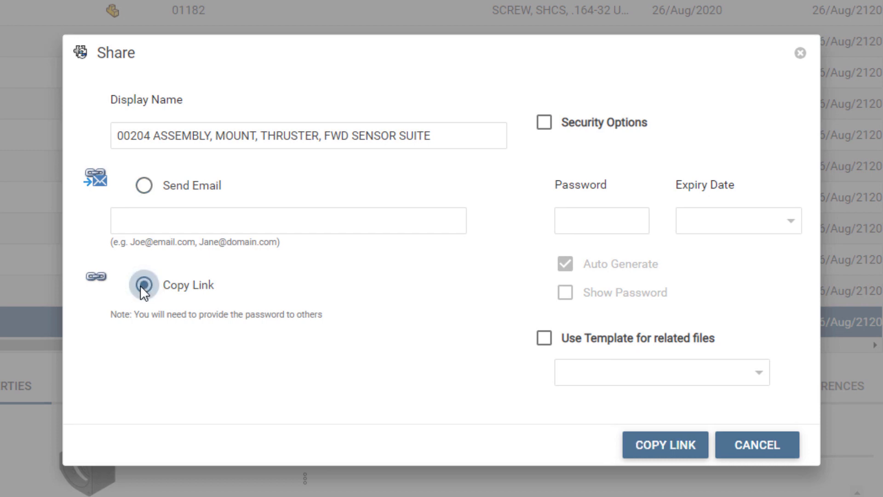
left_click(544, 122)
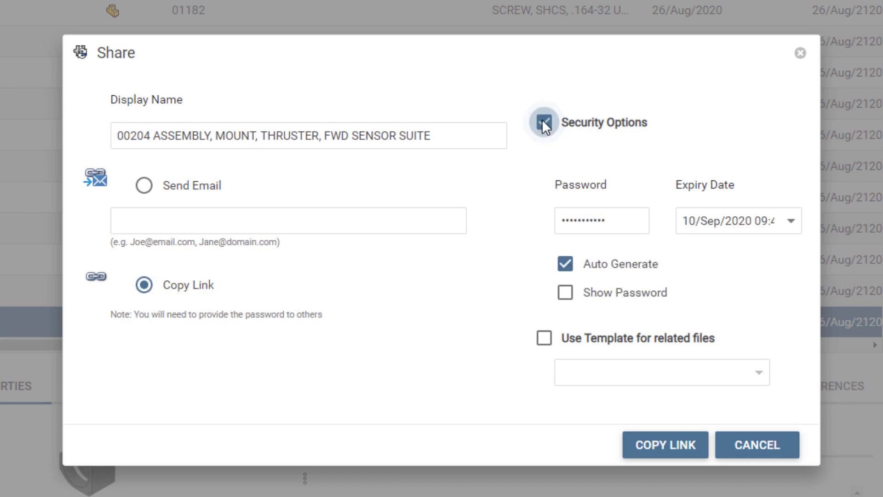
left_click(542, 123)
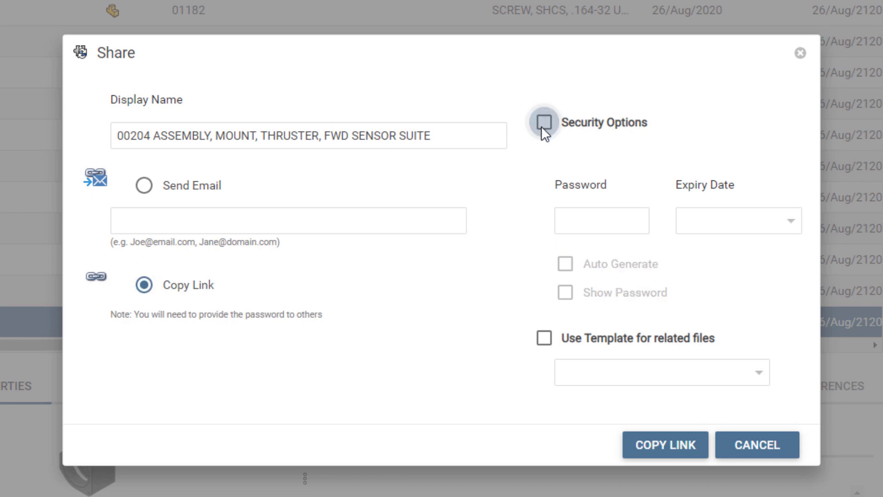
left_click(544, 338)
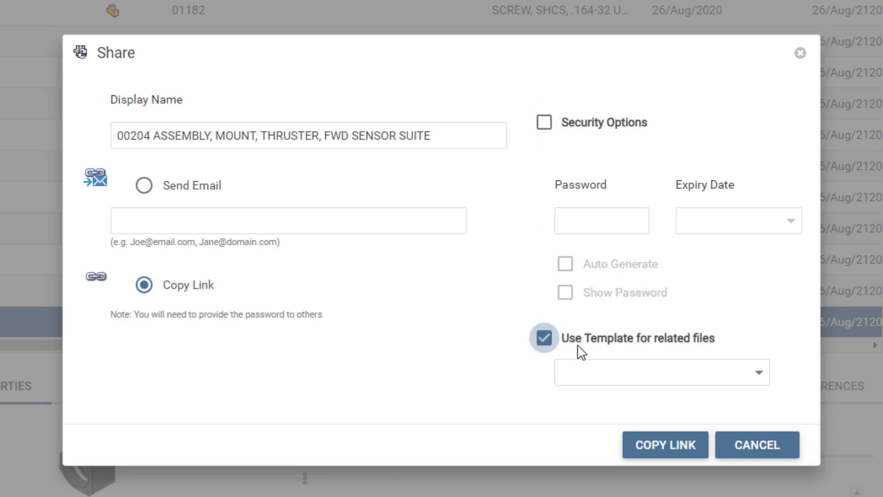
left_click(662, 372)
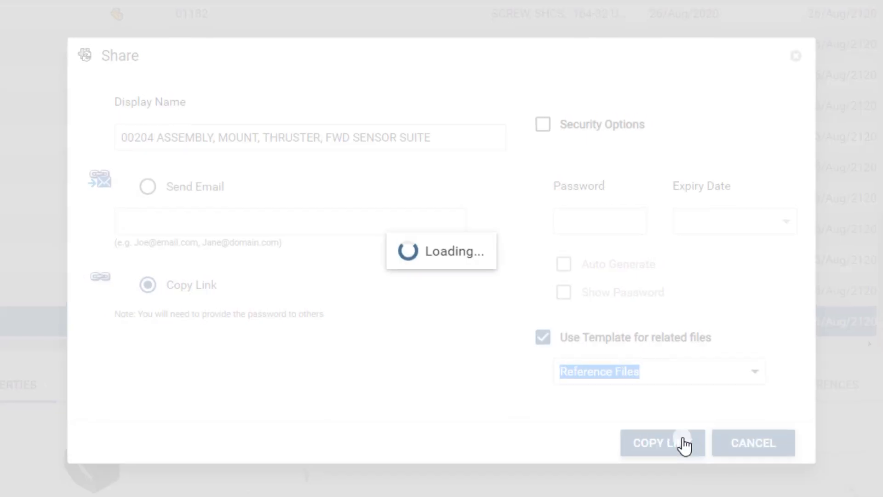
left_click(662, 442)
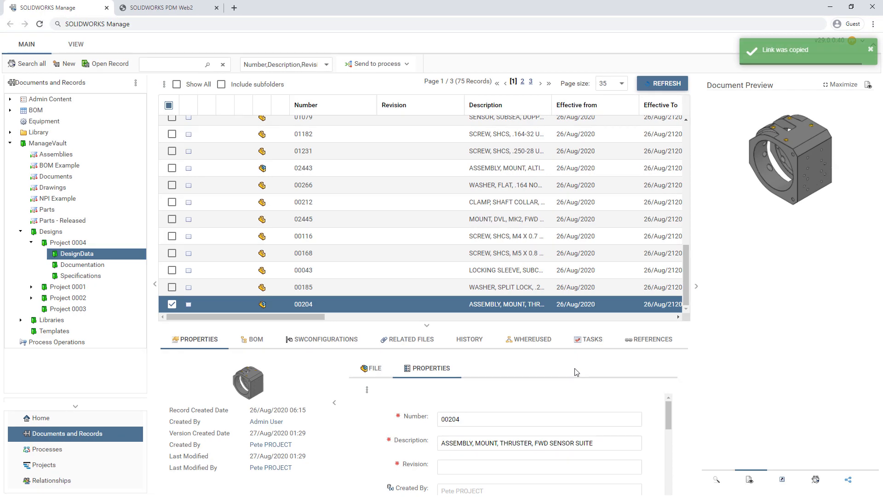